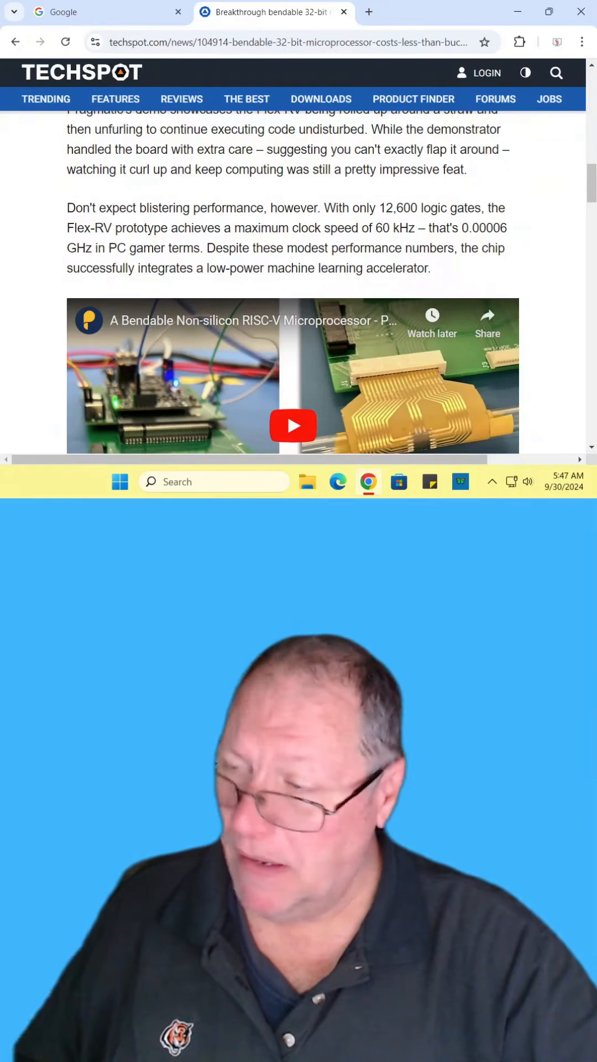
scroll("down", 3)
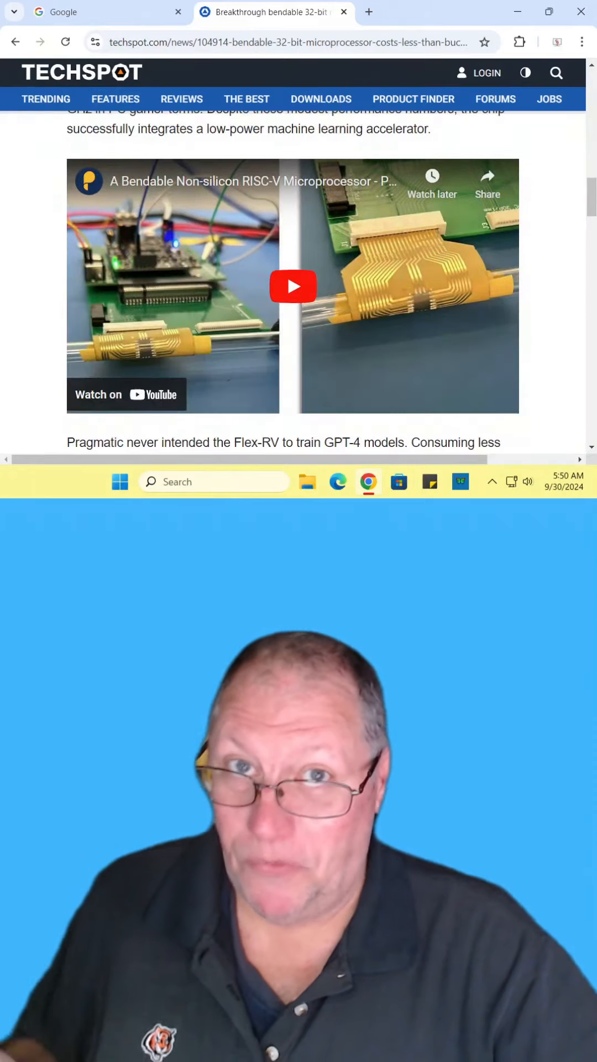